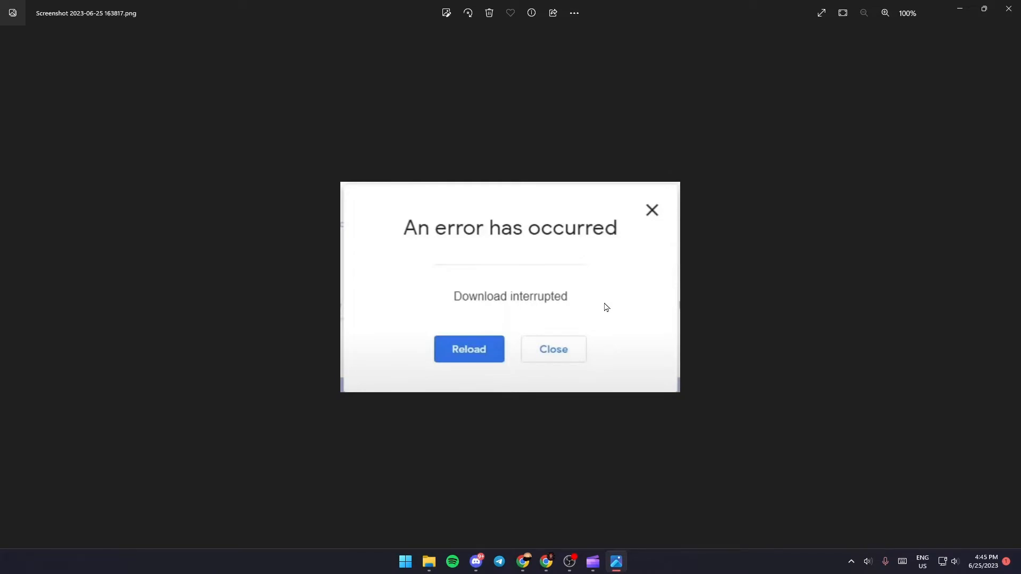
pyautogui.moveTo(357, 372)
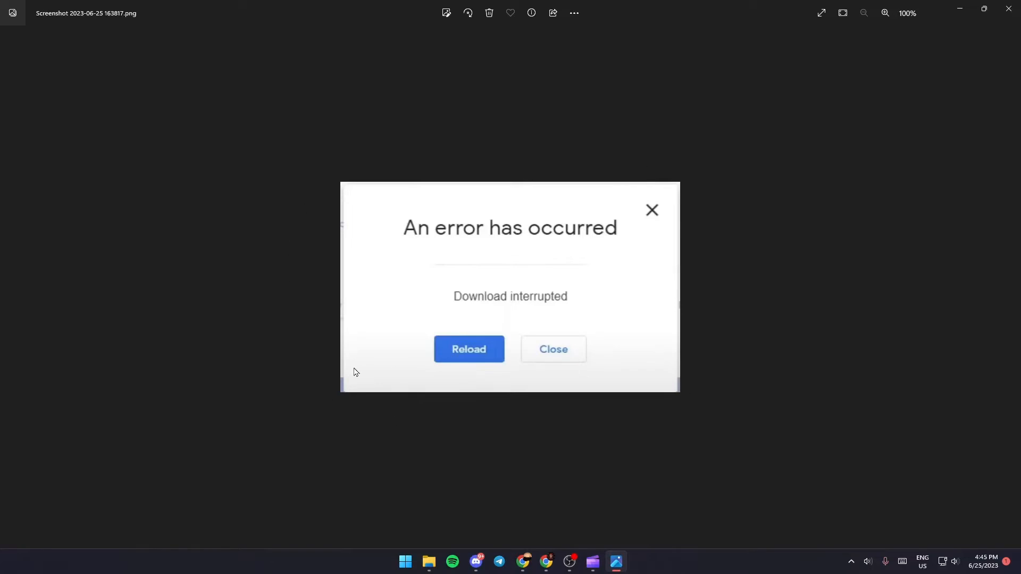
pyautogui.moveTo(268, 225)
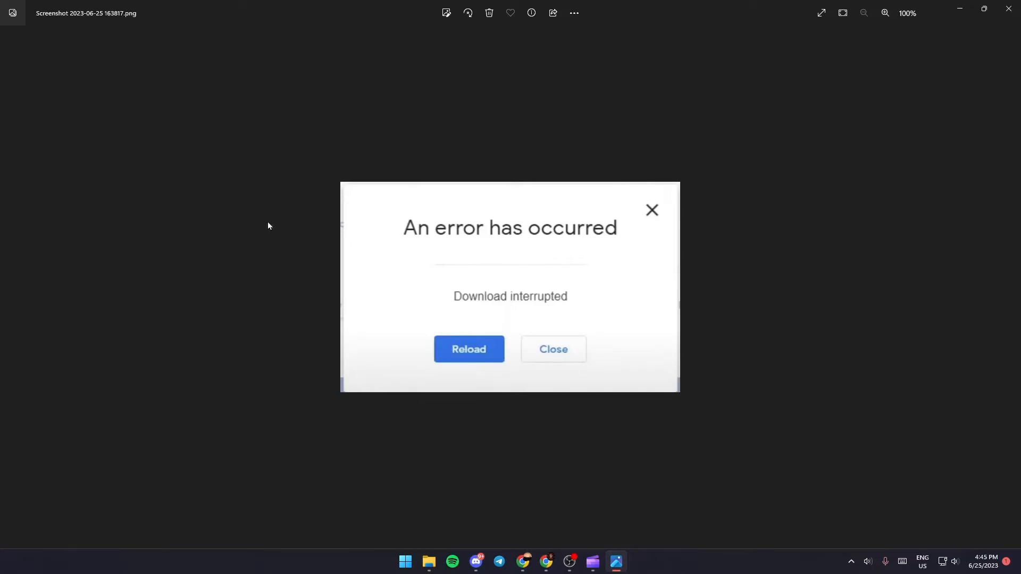
pyautogui.moveTo(591, 241)
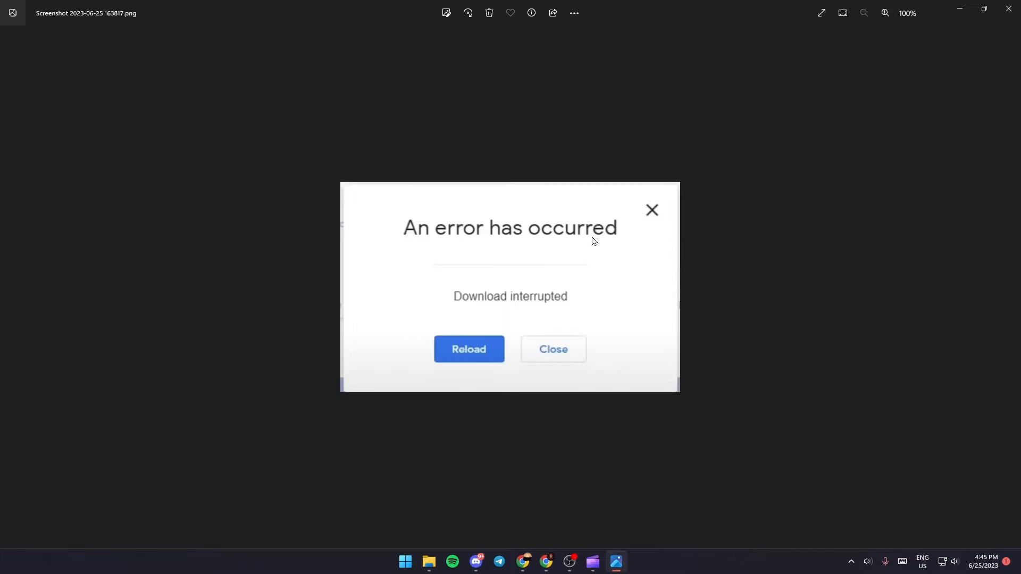
pyautogui.moveTo(546, 298)
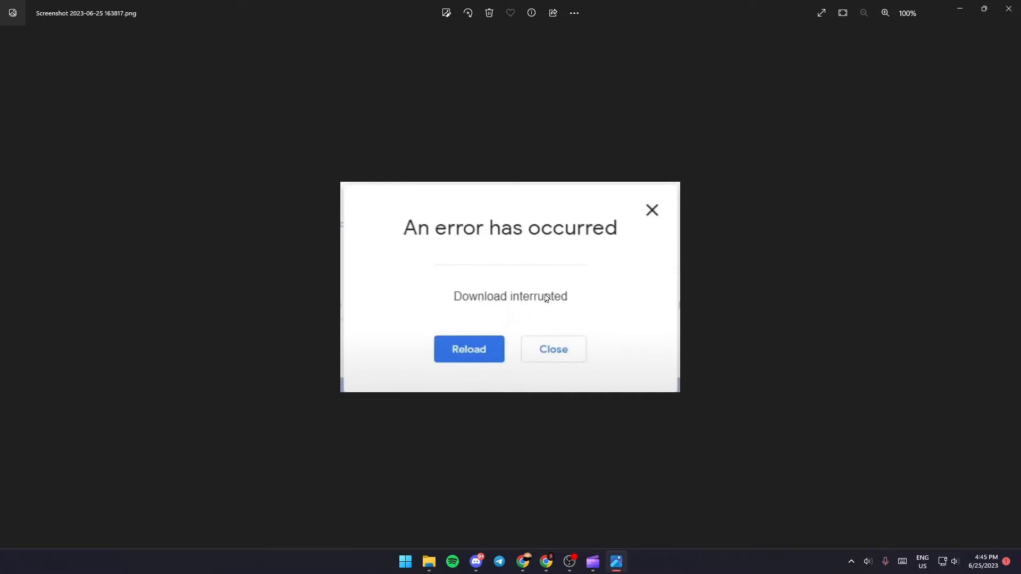
pyautogui.moveTo(619, 302)
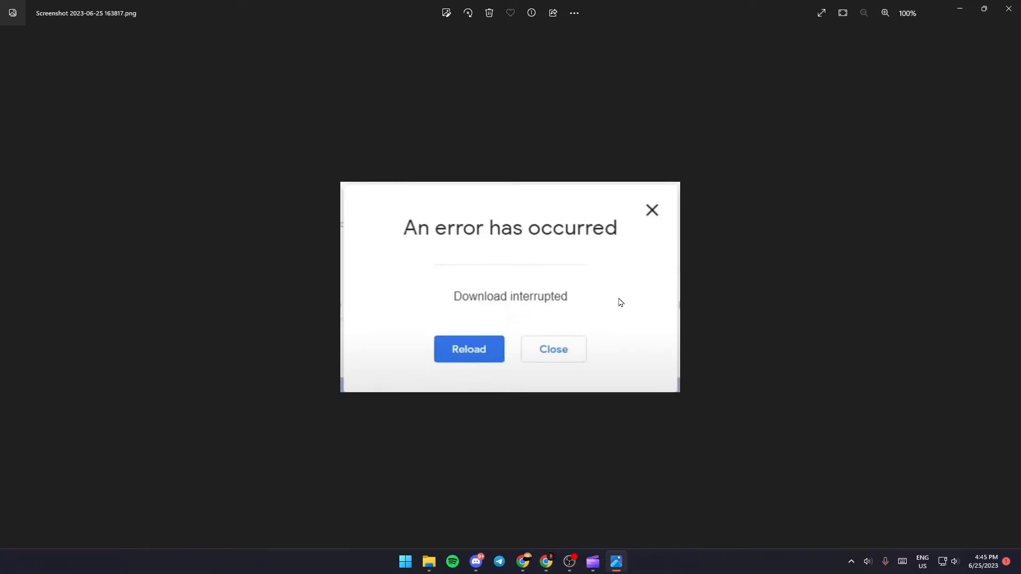
pyautogui.moveTo(618, 365)
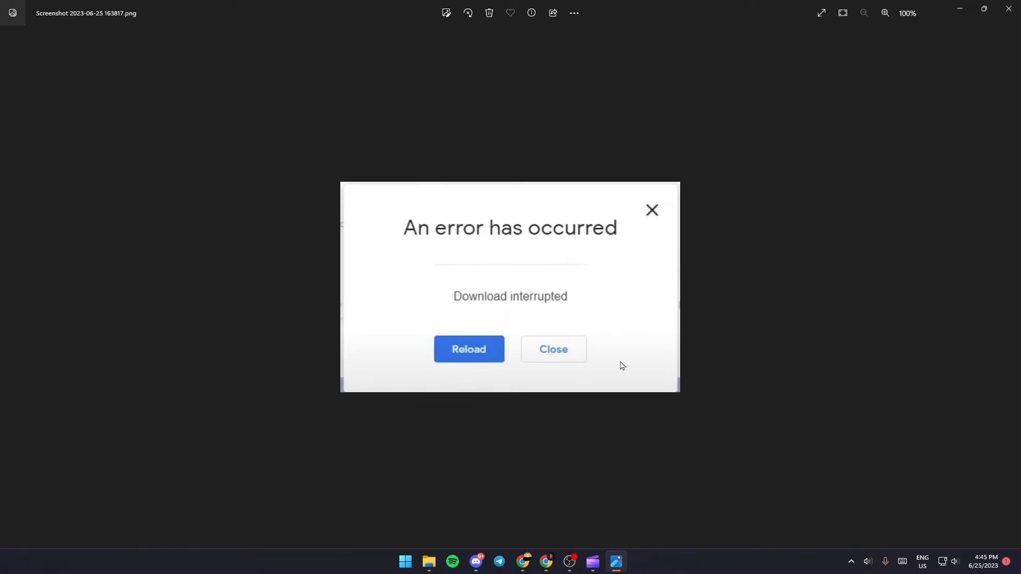
pyautogui.moveTo(596, 325)
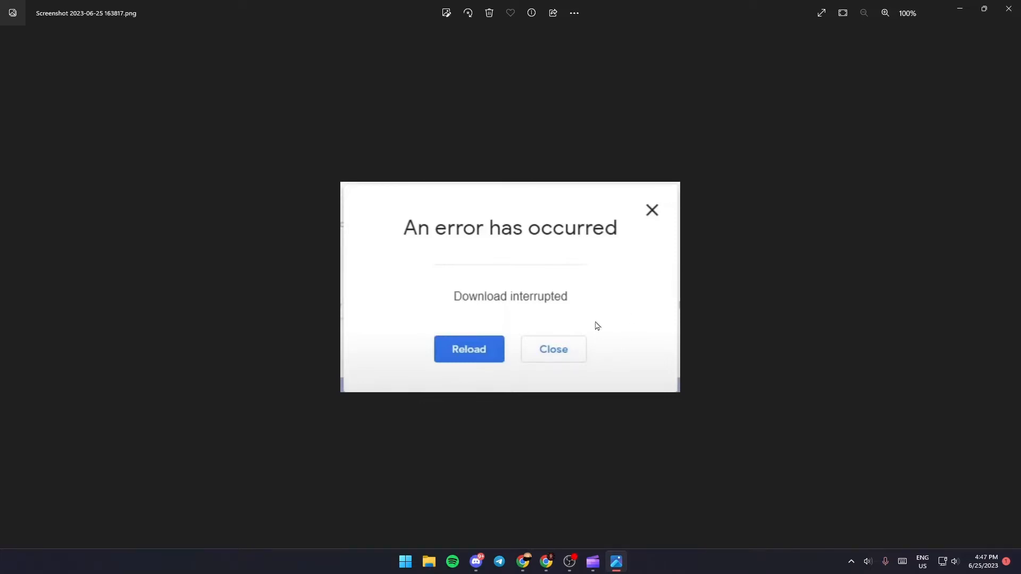
# Step: Launch File Explorer, go to This PC and enter Local Disk (C:)
pyautogui.click(428, 562)
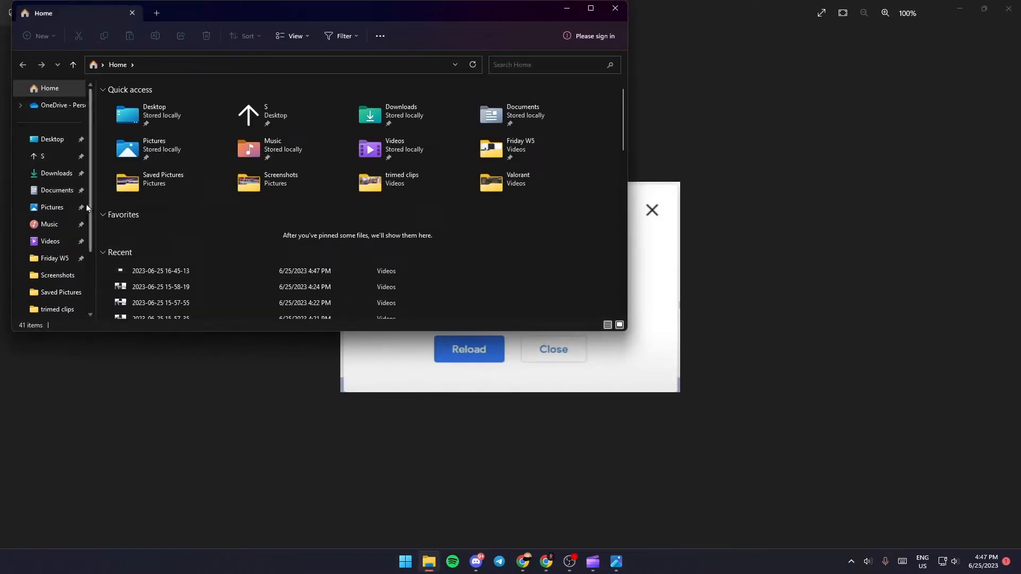
pyautogui.click(51, 274)
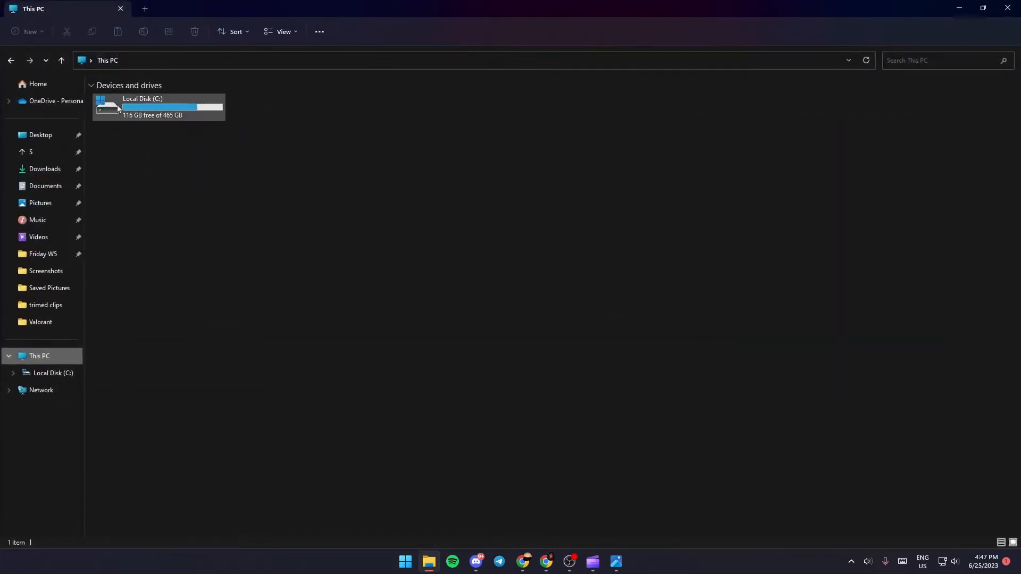
pyautogui.doubleClick(141, 107)
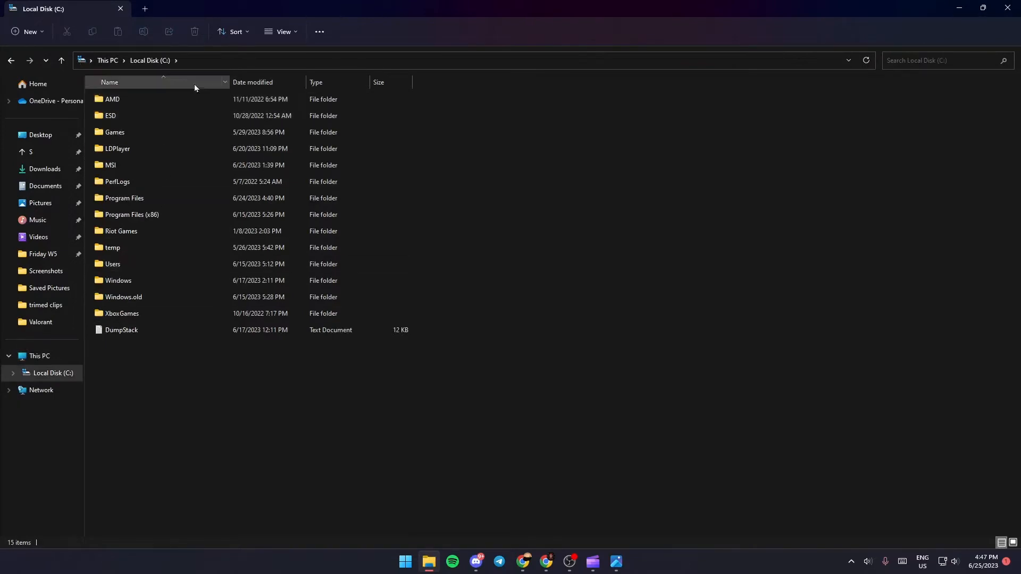
pyautogui.moveTo(158, 96)
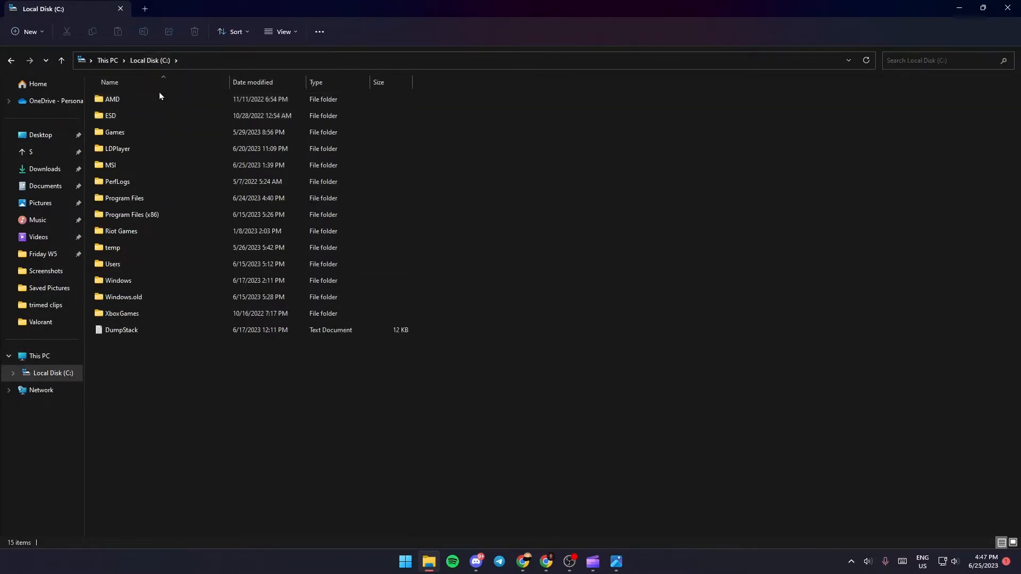
pyautogui.moveTo(137, 276)
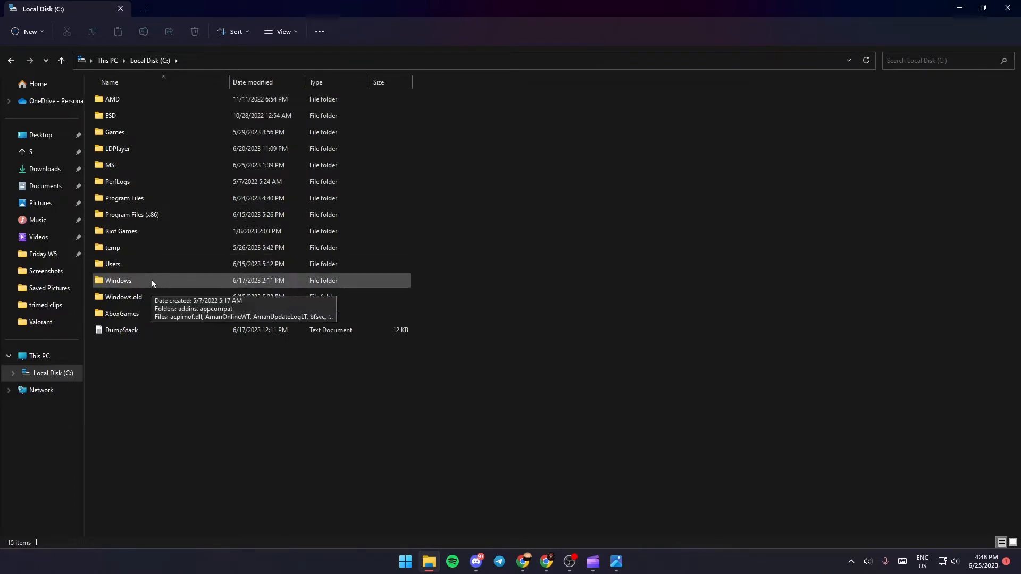
# Step: Drill into Windows, then System32, then the drivers folder
pyautogui.doubleClick(119, 280)
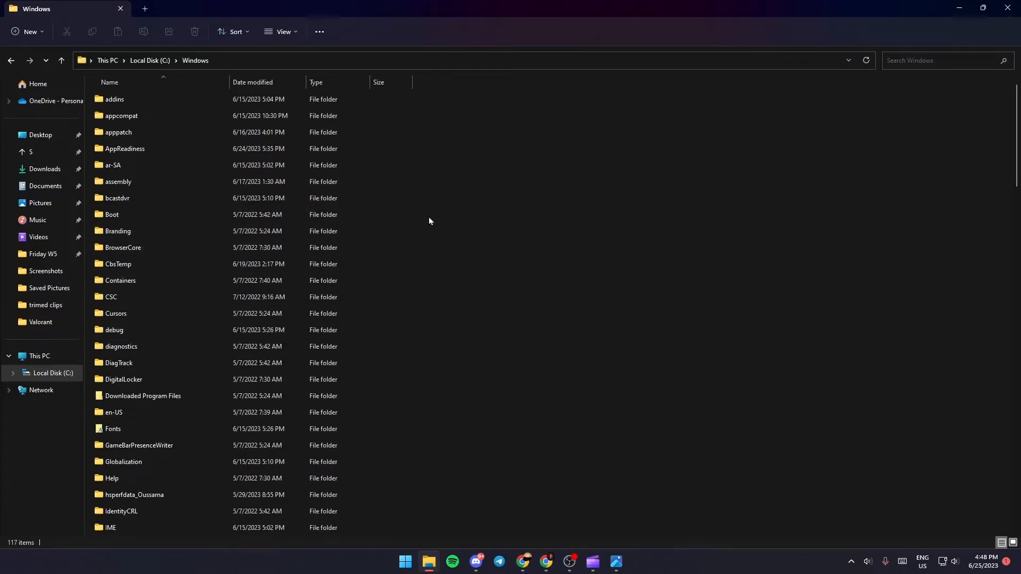
pyautogui.scroll(-3)
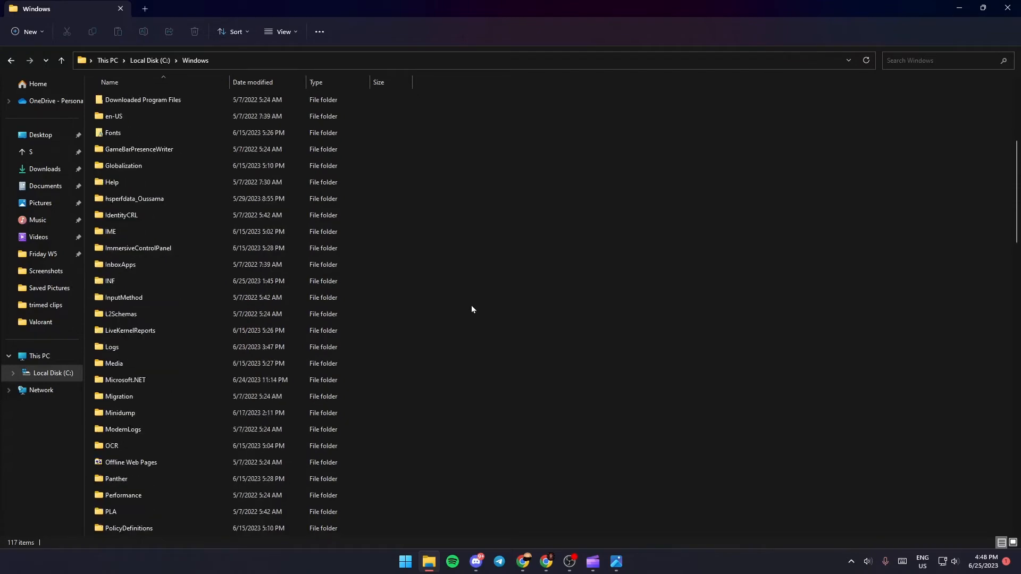
pyautogui.scroll(-3)
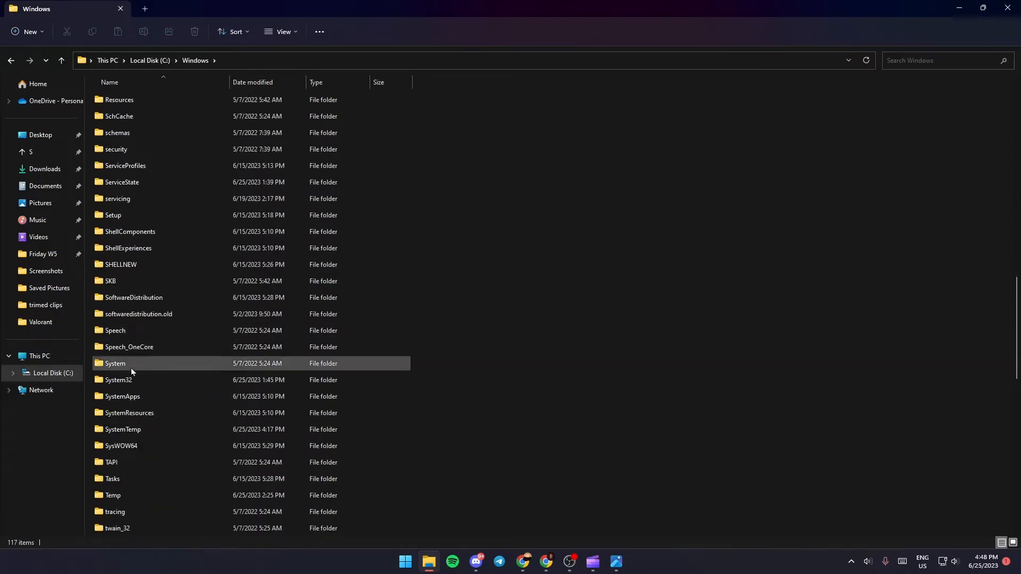
pyautogui.doubleClick(120, 380)
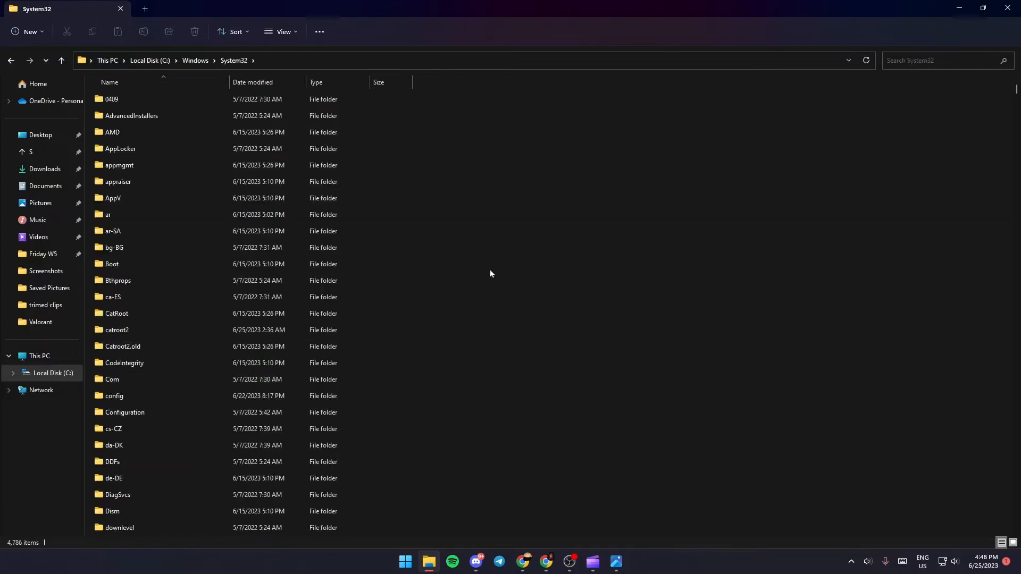
pyautogui.moveTo(490, 246)
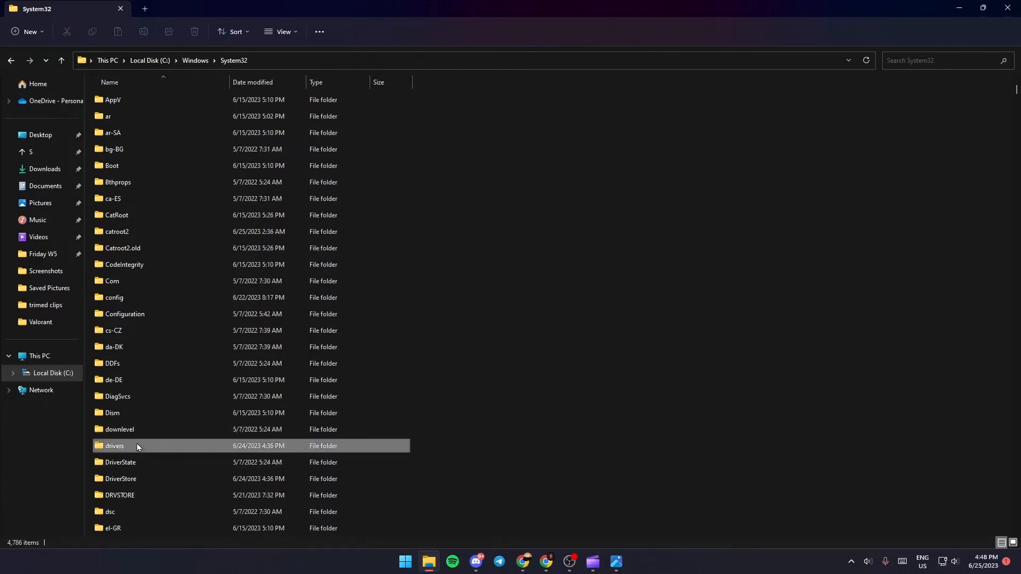
pyautogui.doubleClick(113, 446)
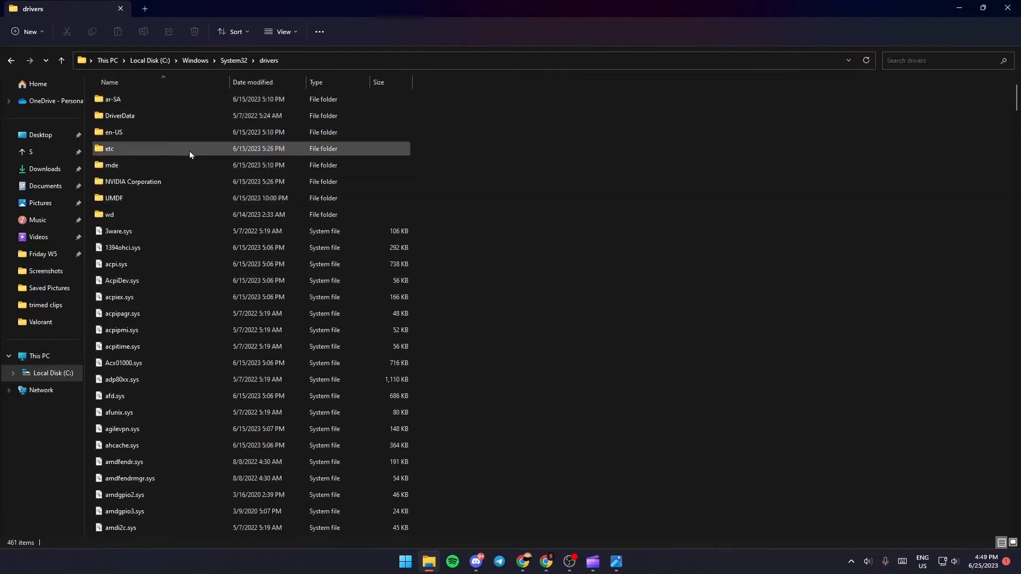
# Step: Enter the etc folder listing hosts, lmhosts.sam, networks, protocol and services
pyautogui.doubleClick(109, 149)
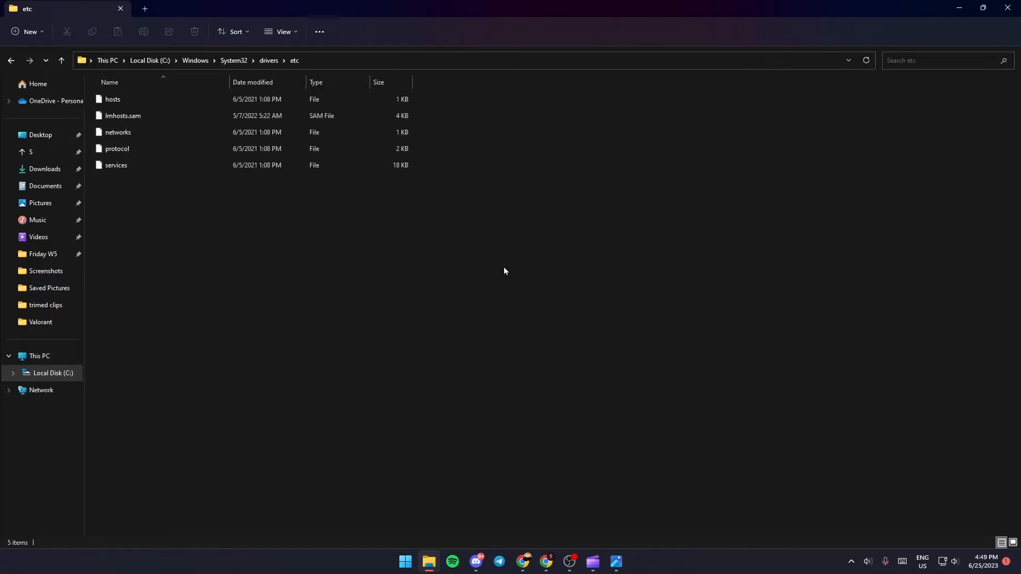
pyautogui.moveTo(435, 456)
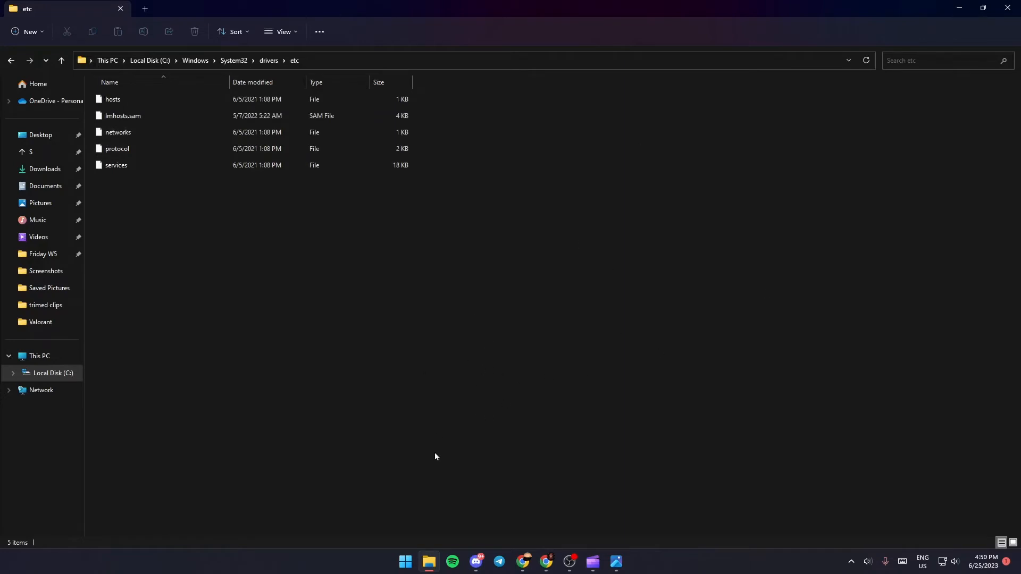
pyautogui.moveTo(429, 560)
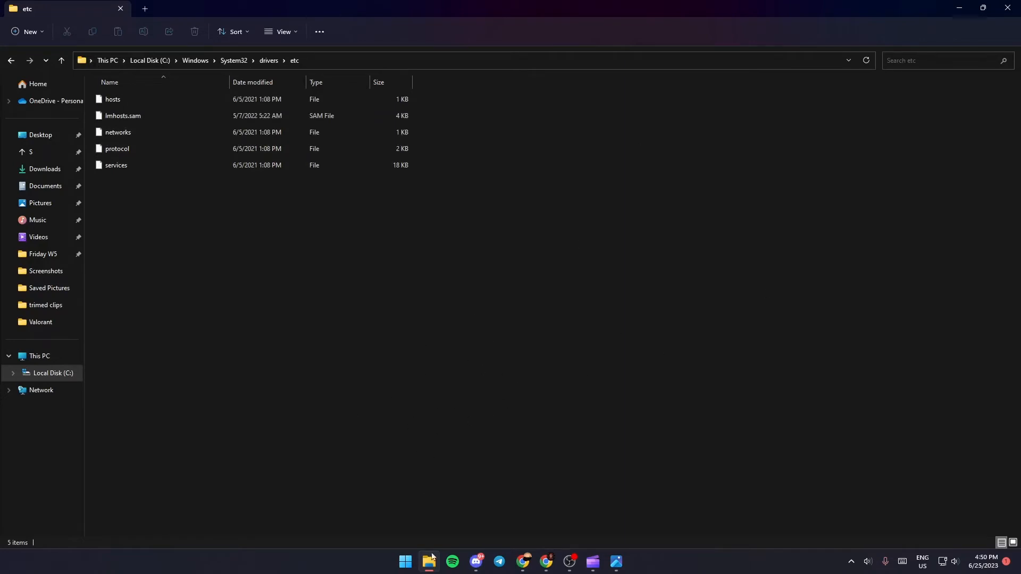
pyautogui.moveTo(405, 561)
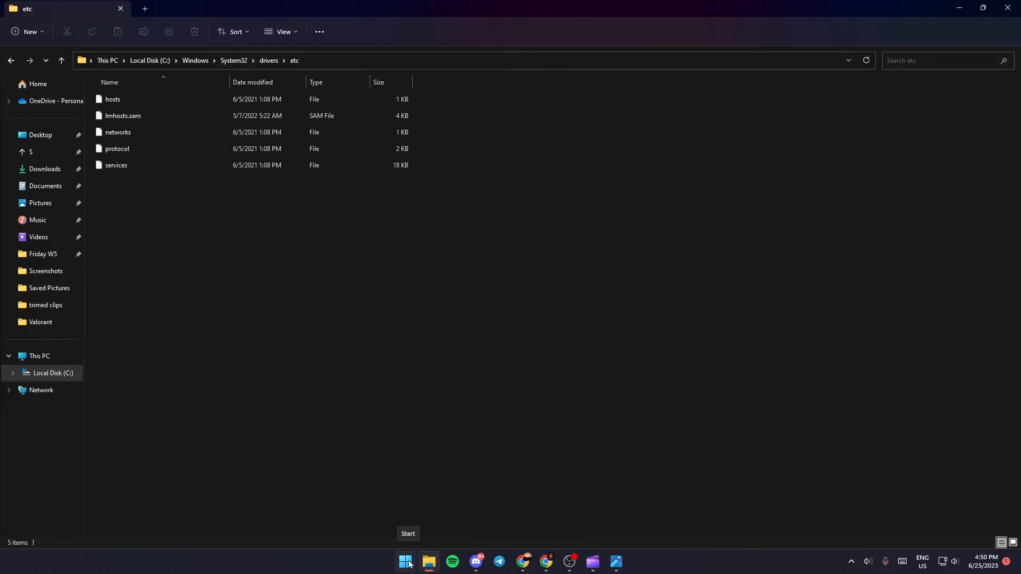
# Step: Search Start for 'notepad' and run Notepad as administrator
pyautogui.click(405, 566)
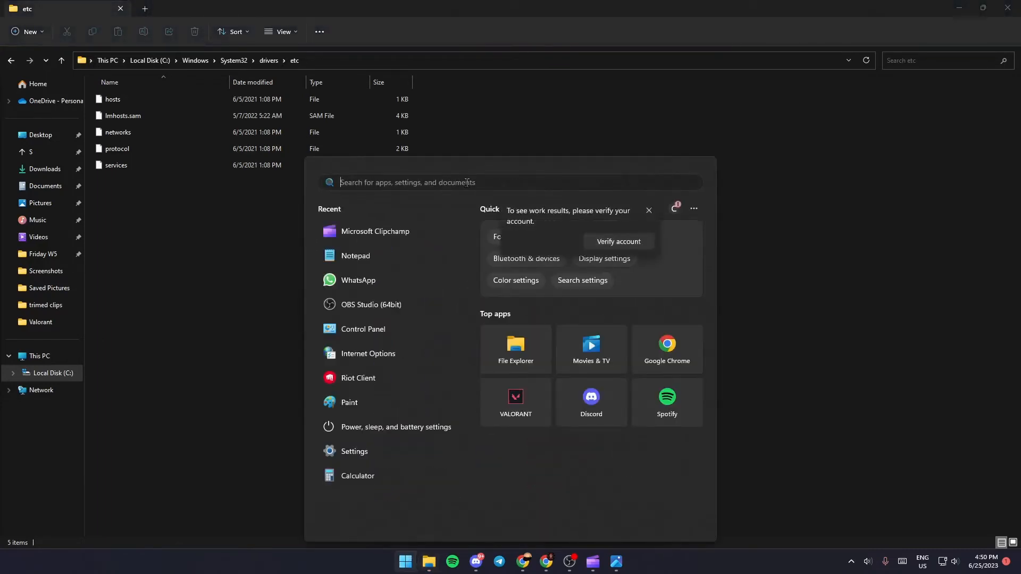
pyautogui.write('notepad+')
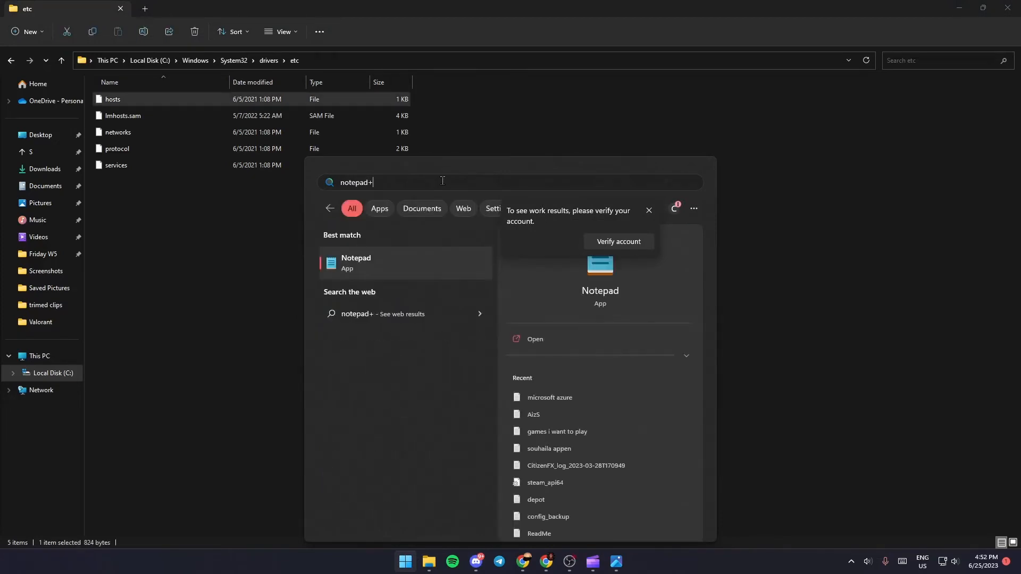
pyautogui.press('Backspace')
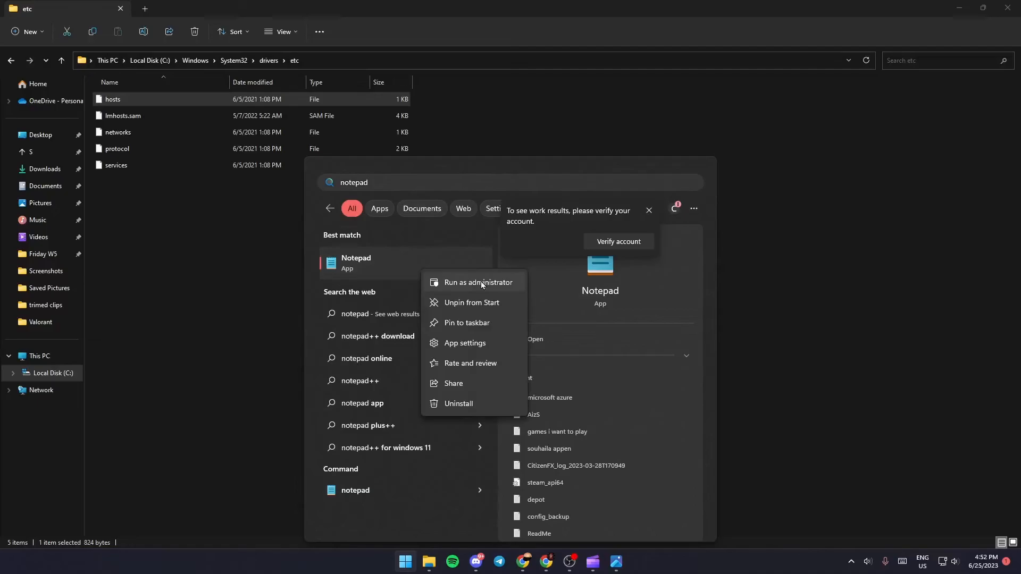
pyautogui.click(477, 282)
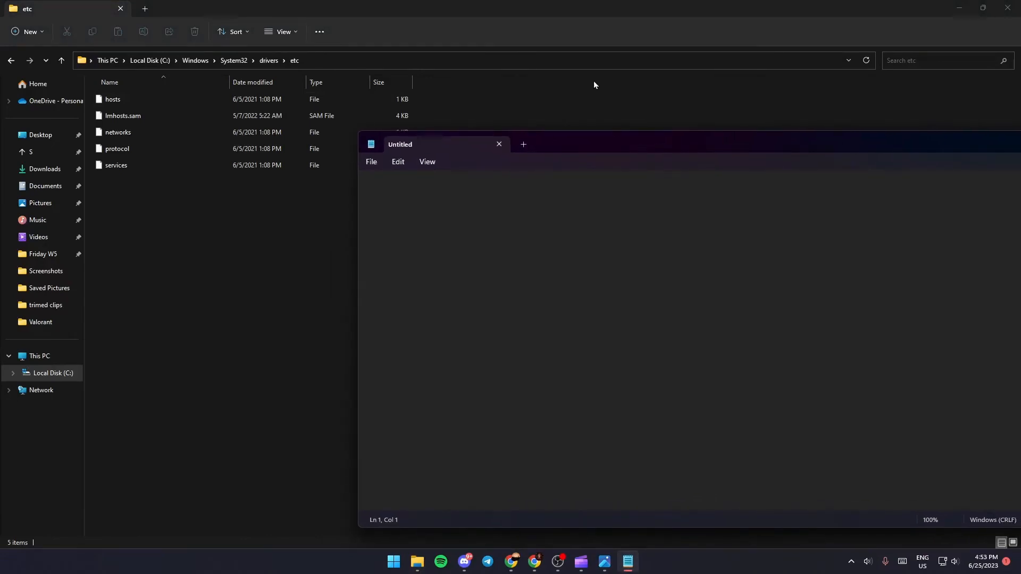
# Step: Nudge Notepad aside and load the hosts file into it as a new tab
pyautogui.moveTo(400, 144); pyautogui.dragTo(445, 152)
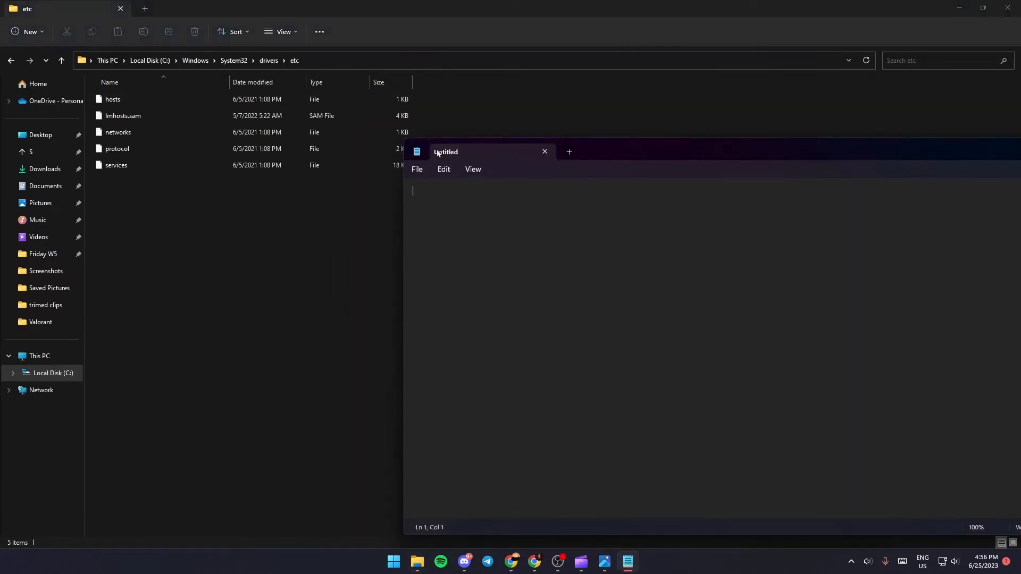
pyautogui.click(112, 99)
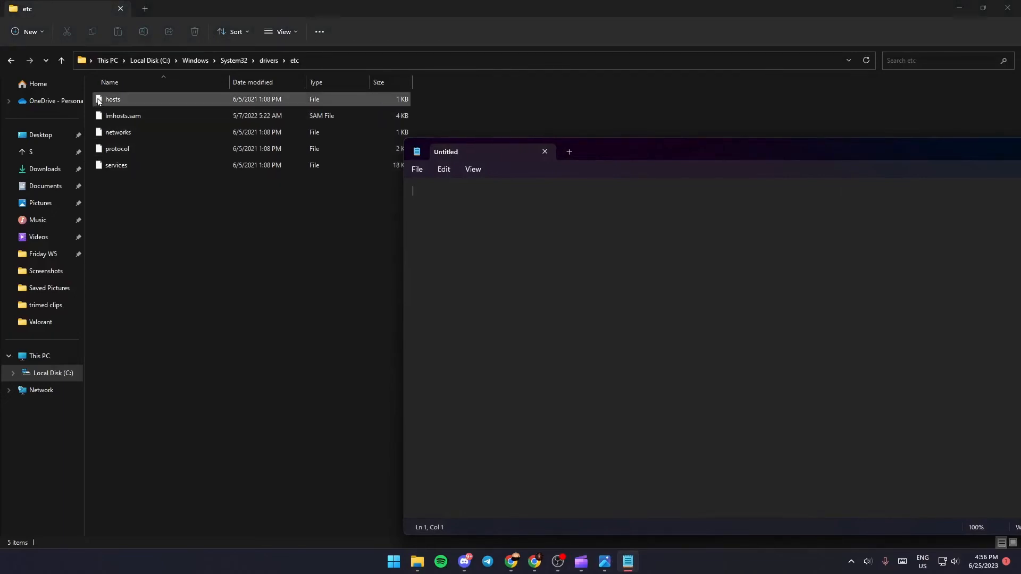
pyautogui.click(113, 99)
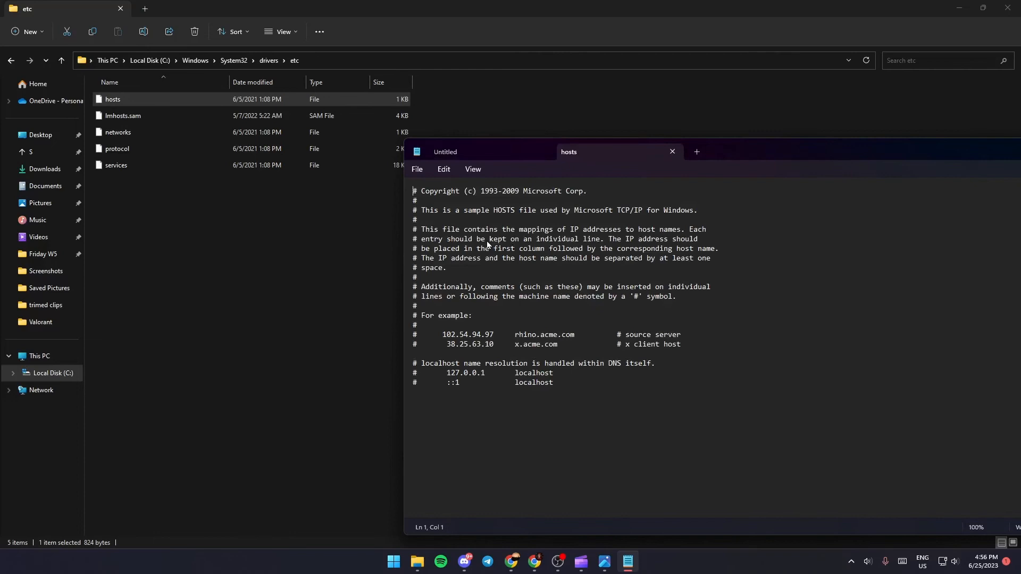
pyautogui.moveTo(462, 207)
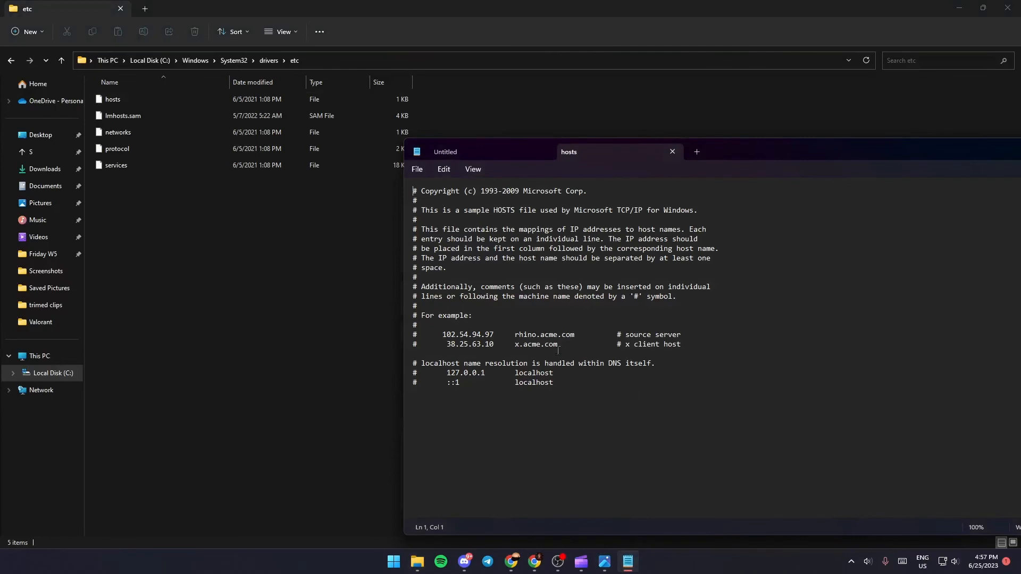
pyautogui.moveTo(561, 400)
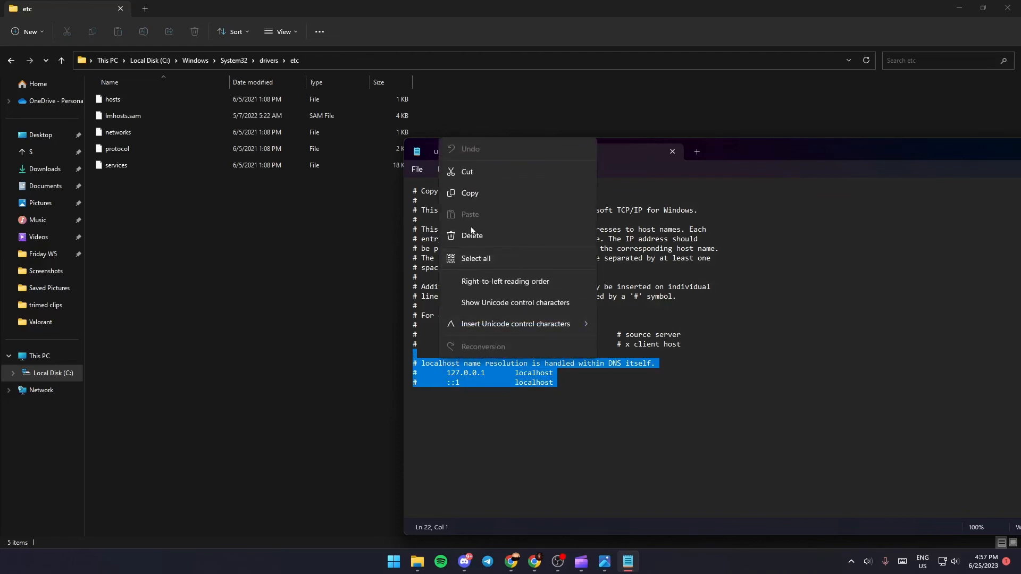
pyautogui.moveTo(571, 390)
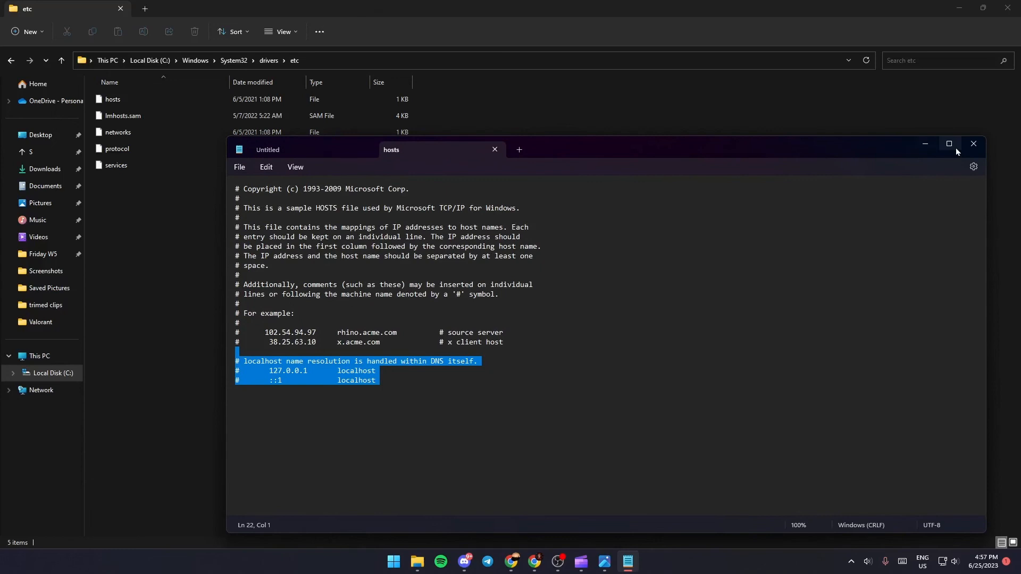
# Step: Close Notepad, leaving File Explorer showing the etc folder with hosts at 1 KB
pyautogui.click(973, 144)
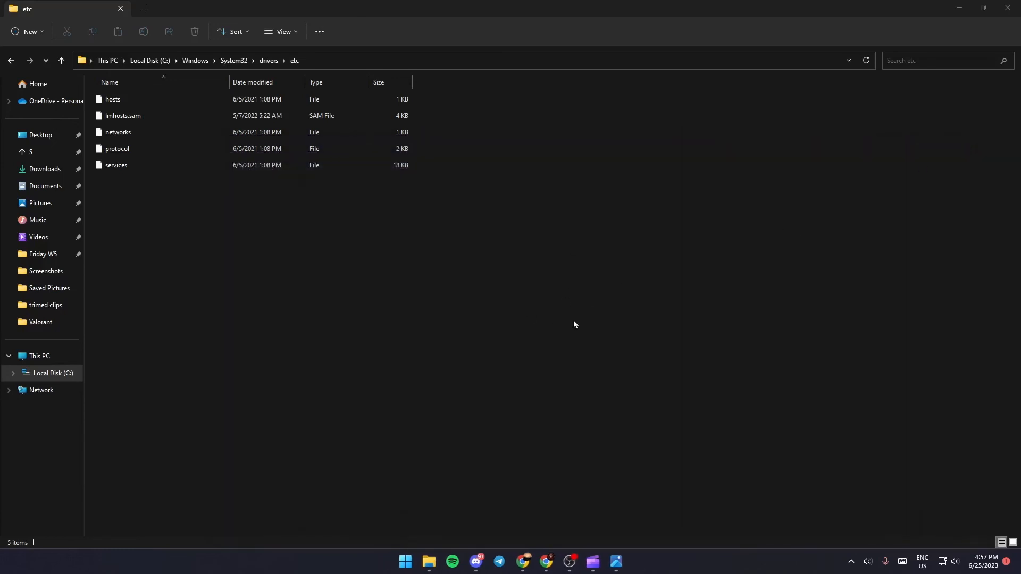
pyautogui.moveTo(575, 338)
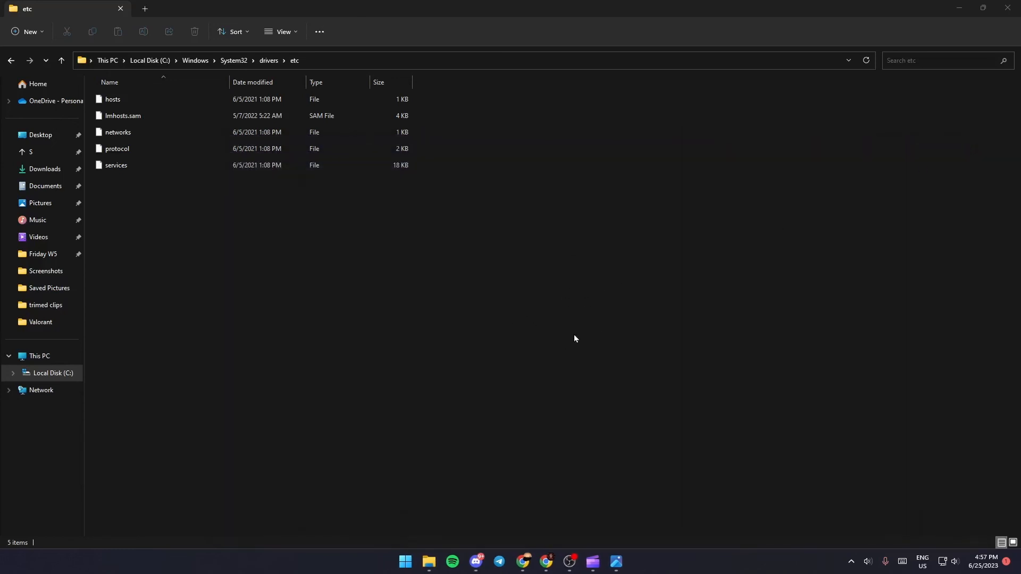
pyautogui.moveTo(582, 333)
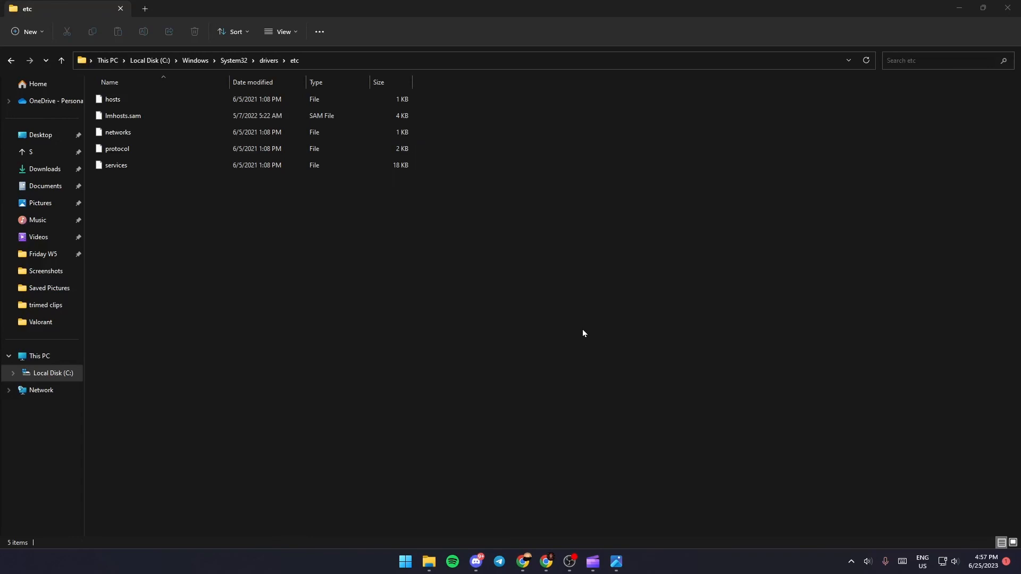